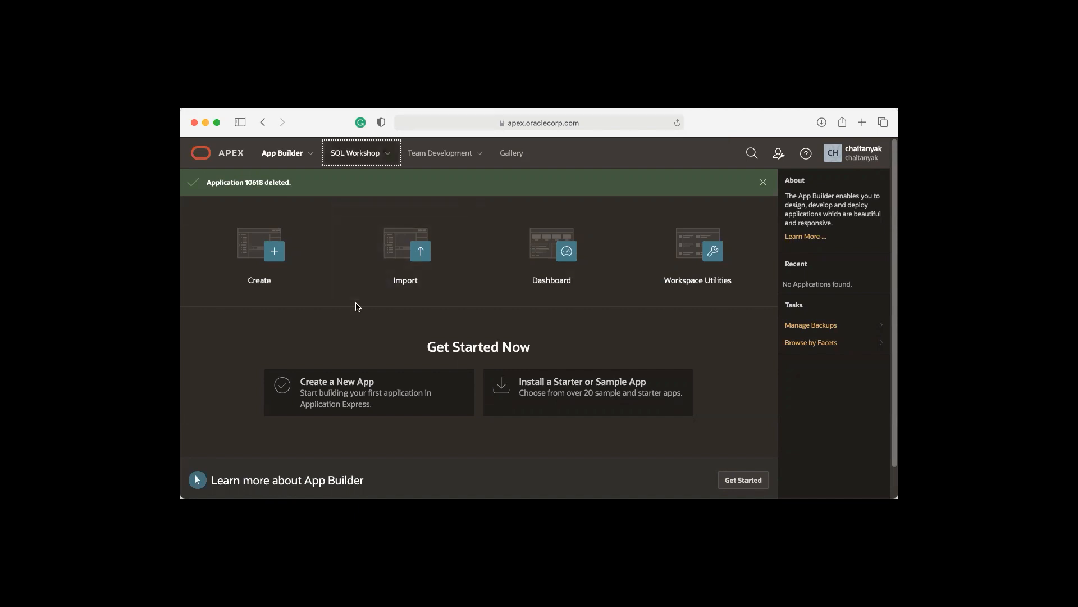
- Check the Sample Datasets list in SQL Workshop Utilities, confirming EMP / DEPT is installed
click(360, 153)
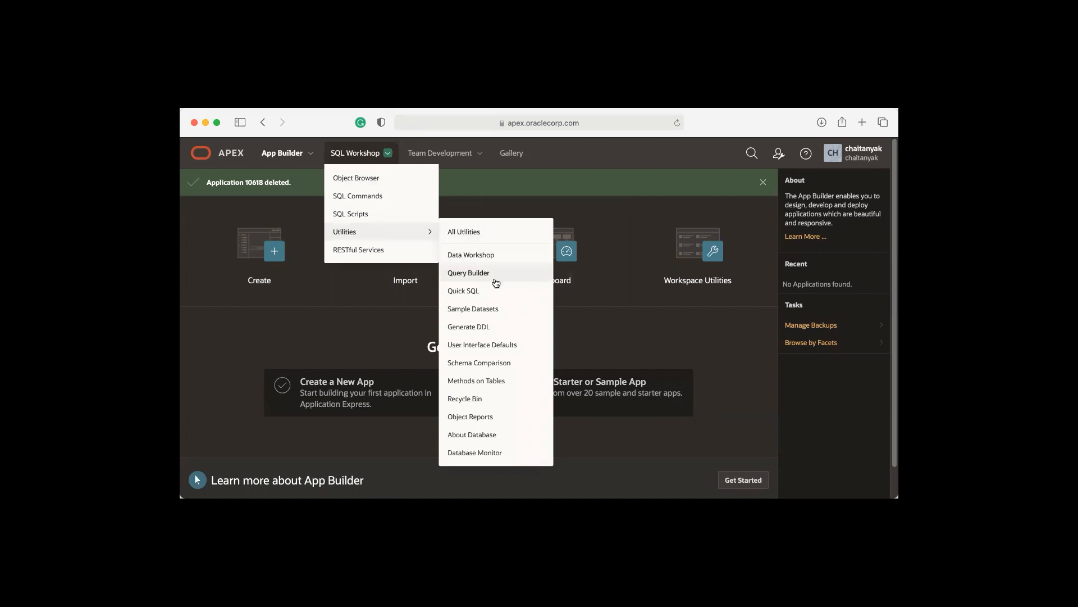
mouse_move(508, 314)
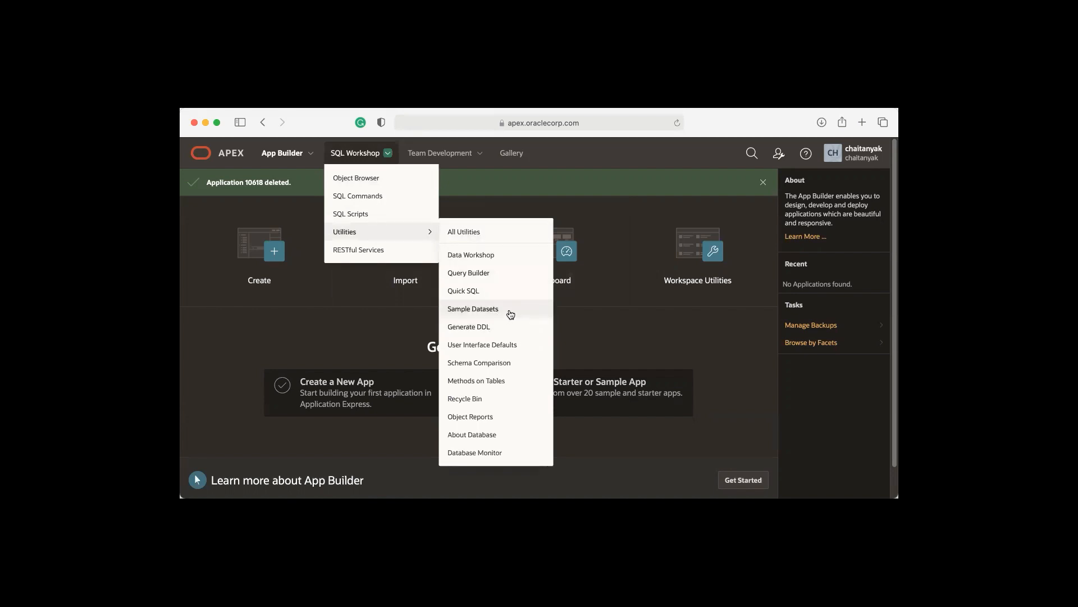
click(473, 307)
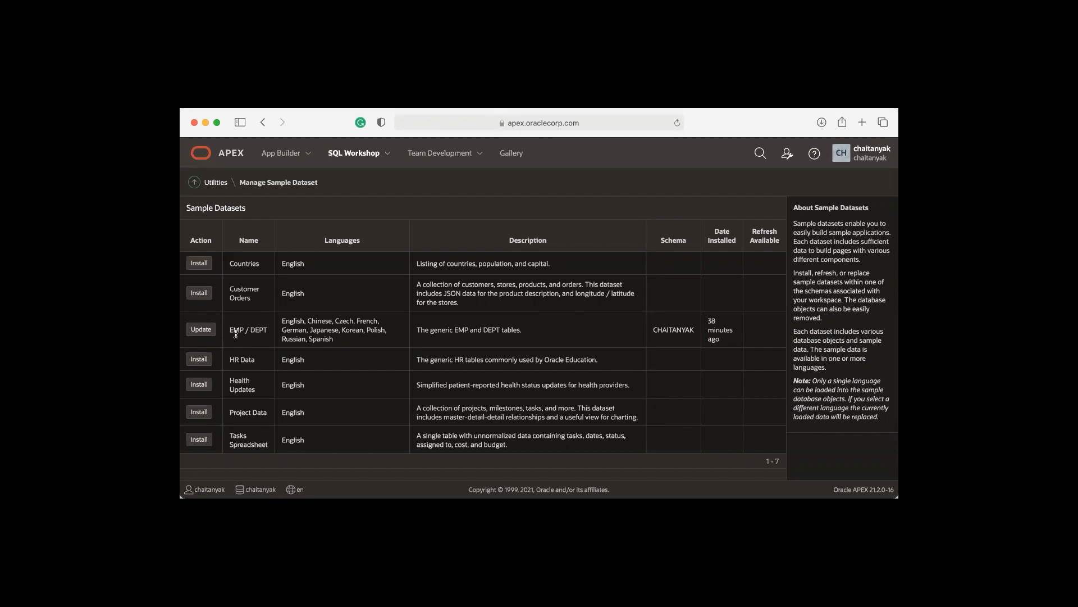
mouse_move(200, 329)
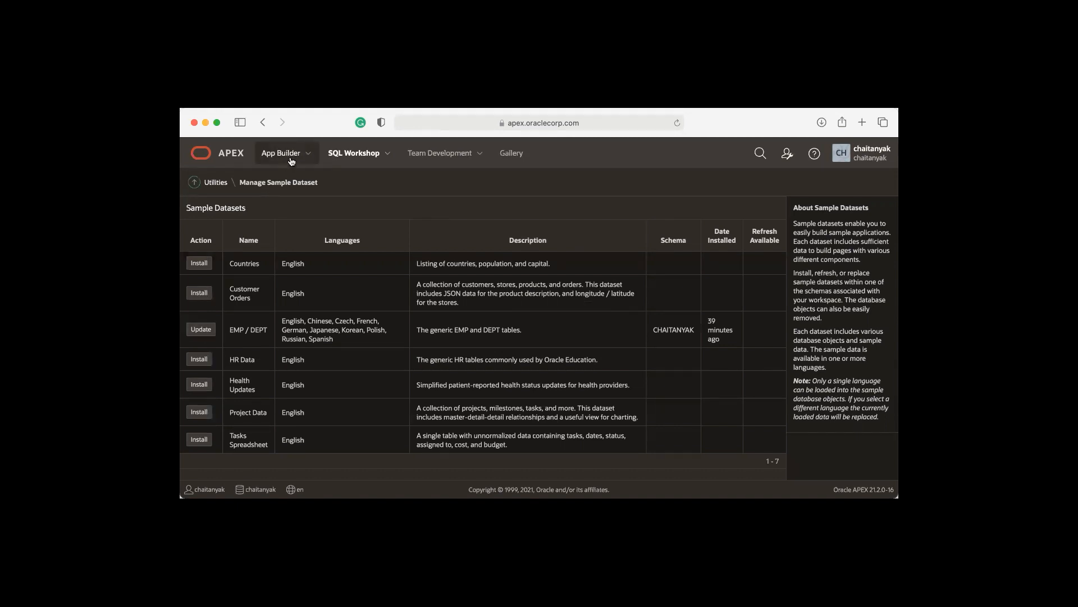
- Start a new application named Demo App from the App Builder
click(281, 153)
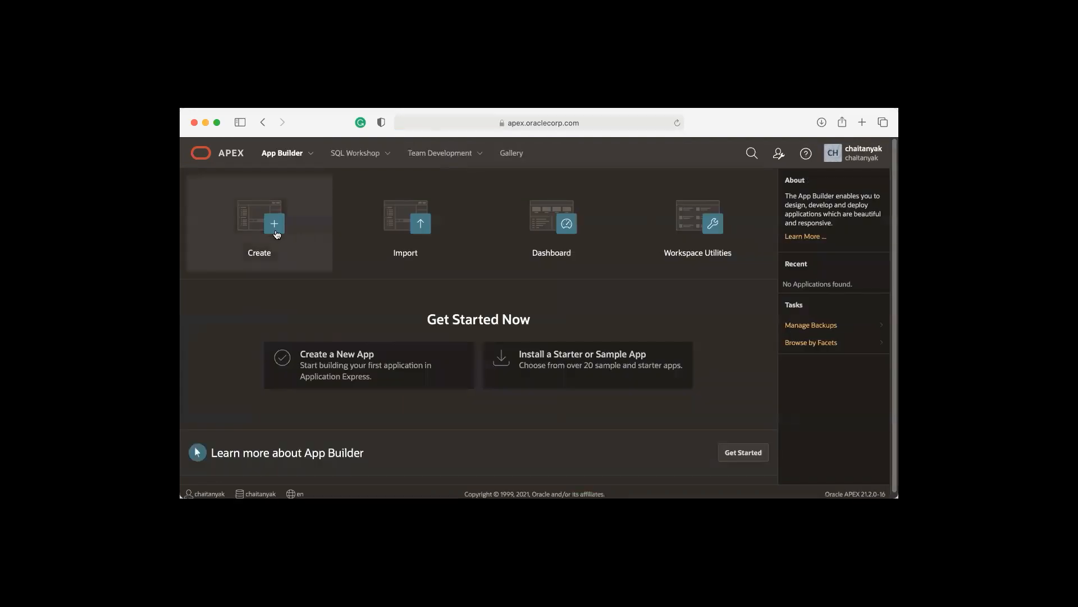
click(260, 227)
text(Demo App)
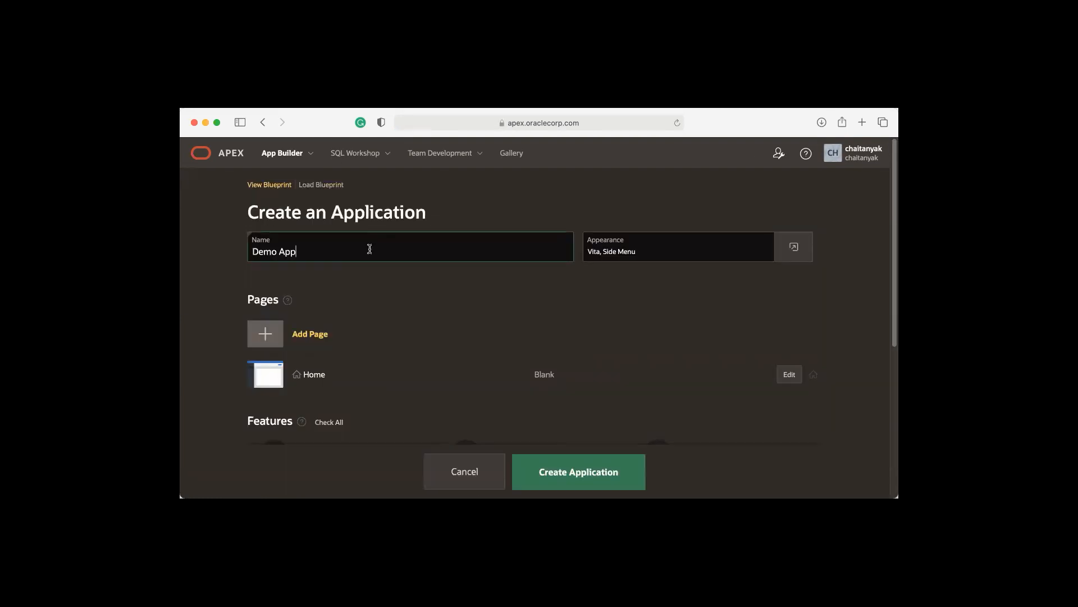
mouse_move(337, 297)
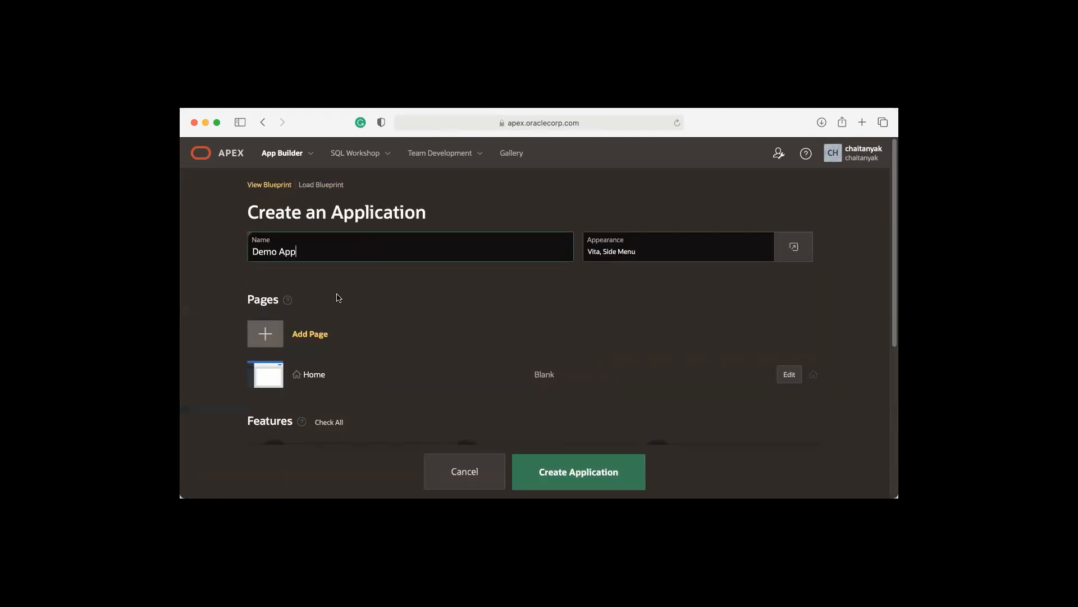
mouse_move(310, 335)
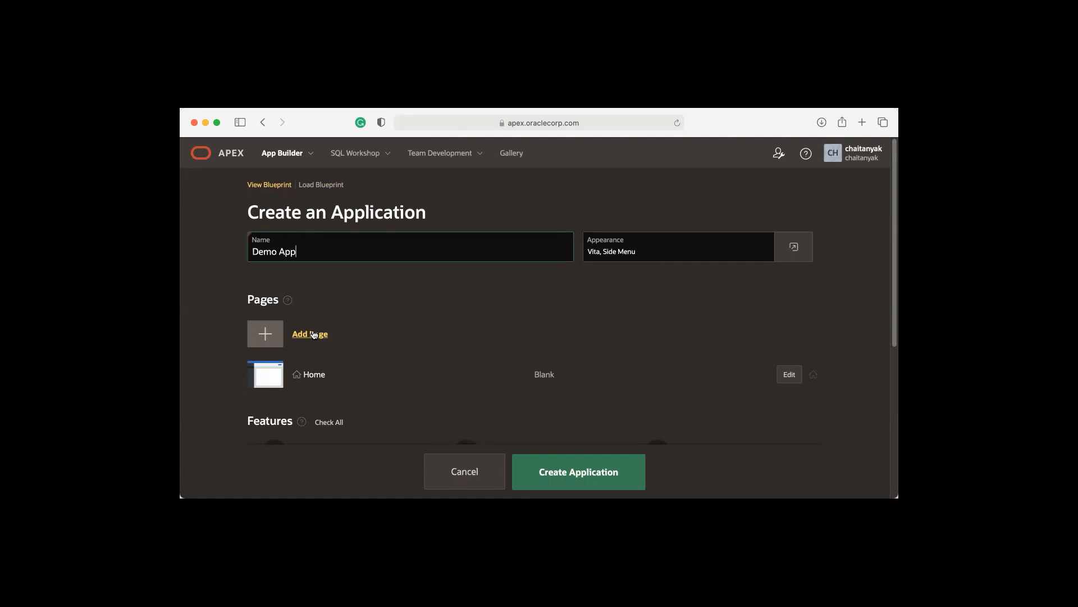
- Add an Interactive Report page based on the EMP table to Demo App
click(310, 334)
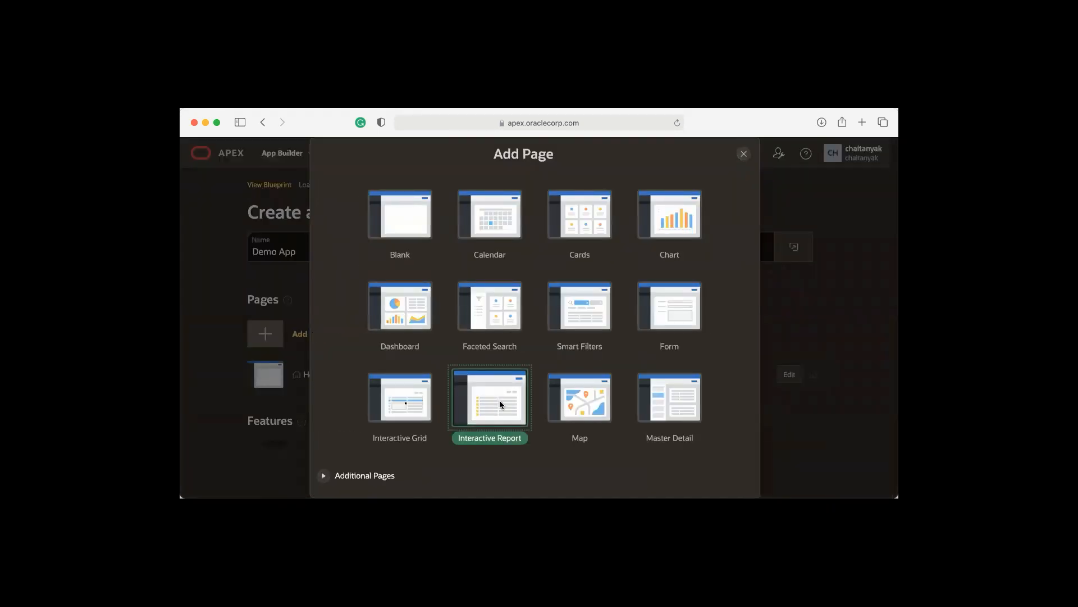
click(490, 397)
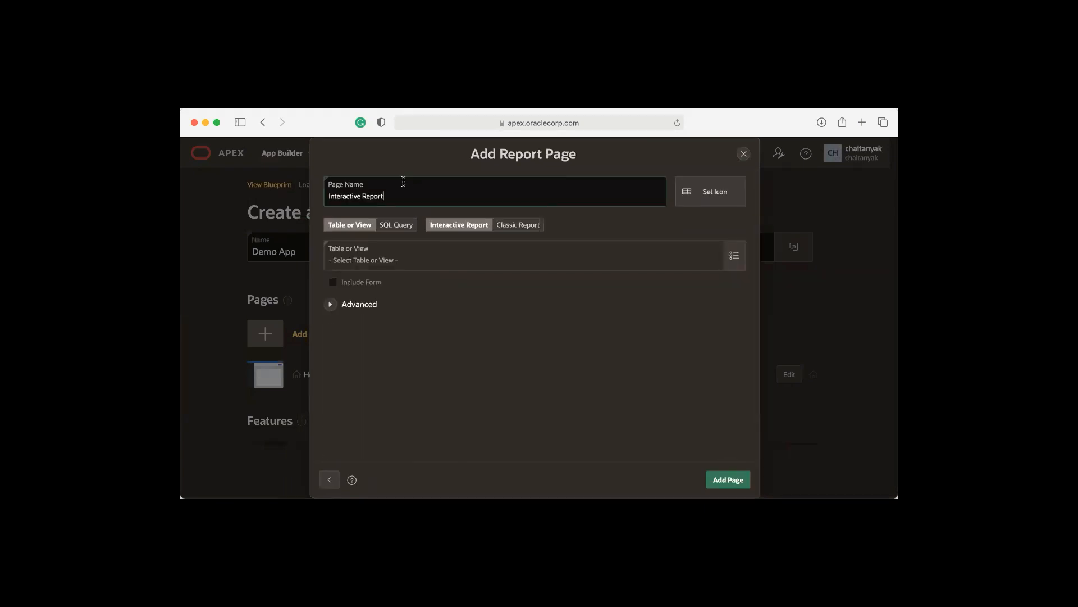
mouse_move(733, 256)
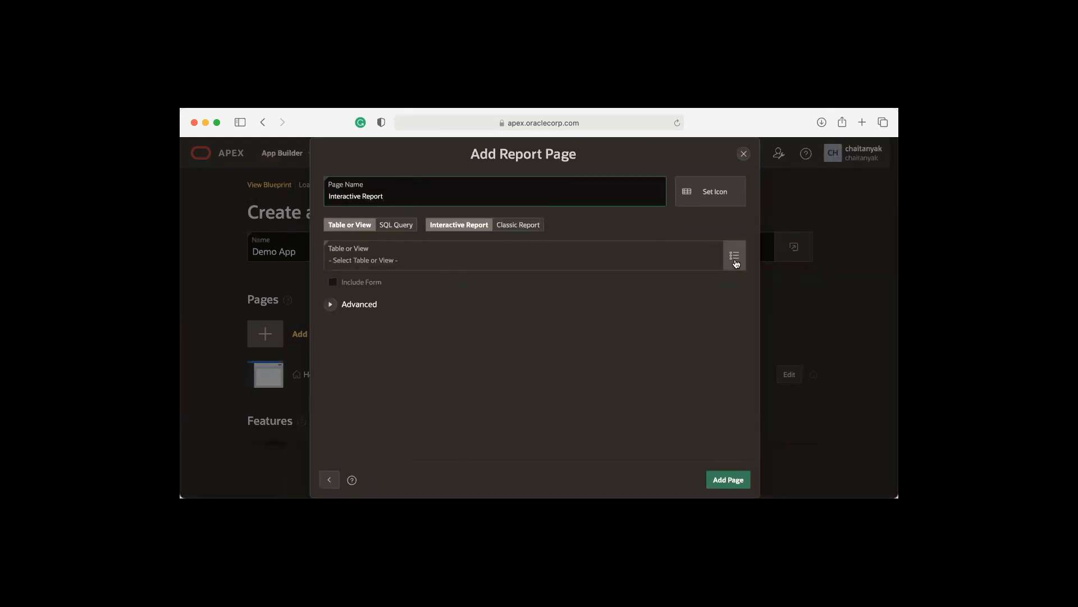
click(734, 255)
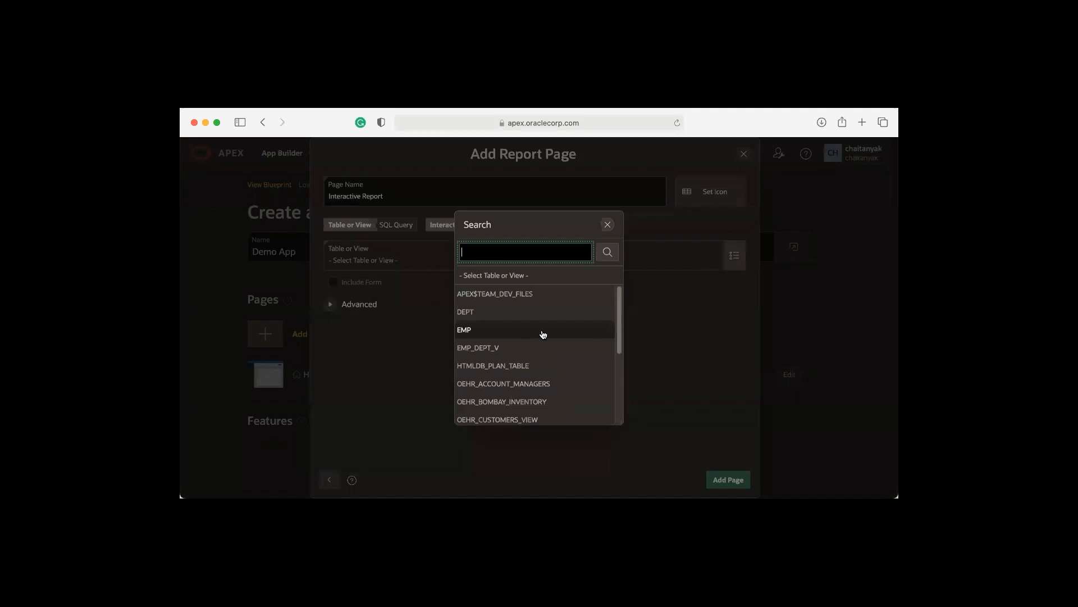
click(464, 329)
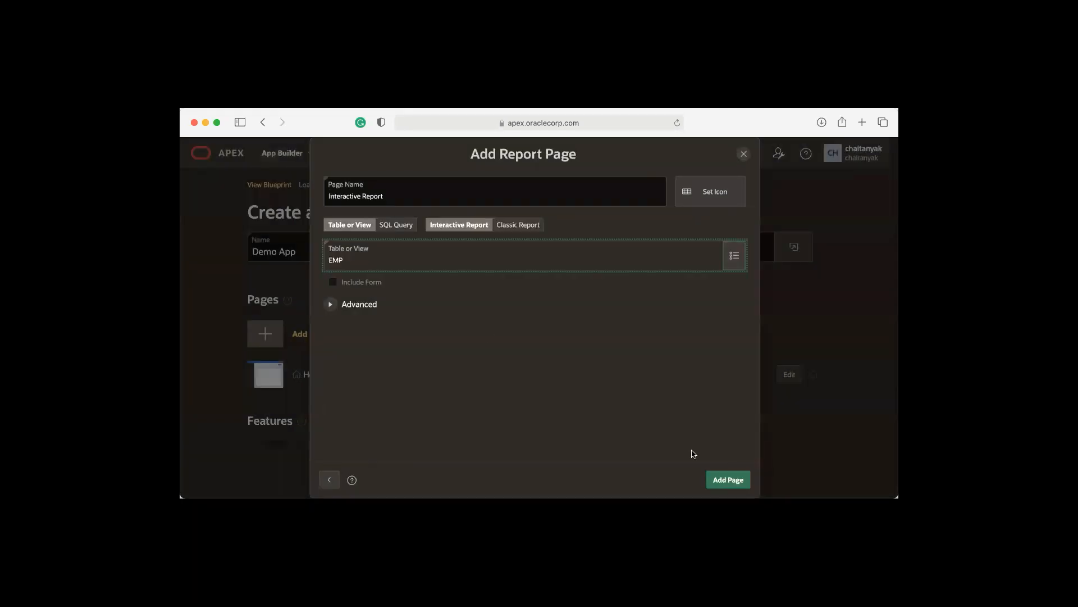
click(727, 480)
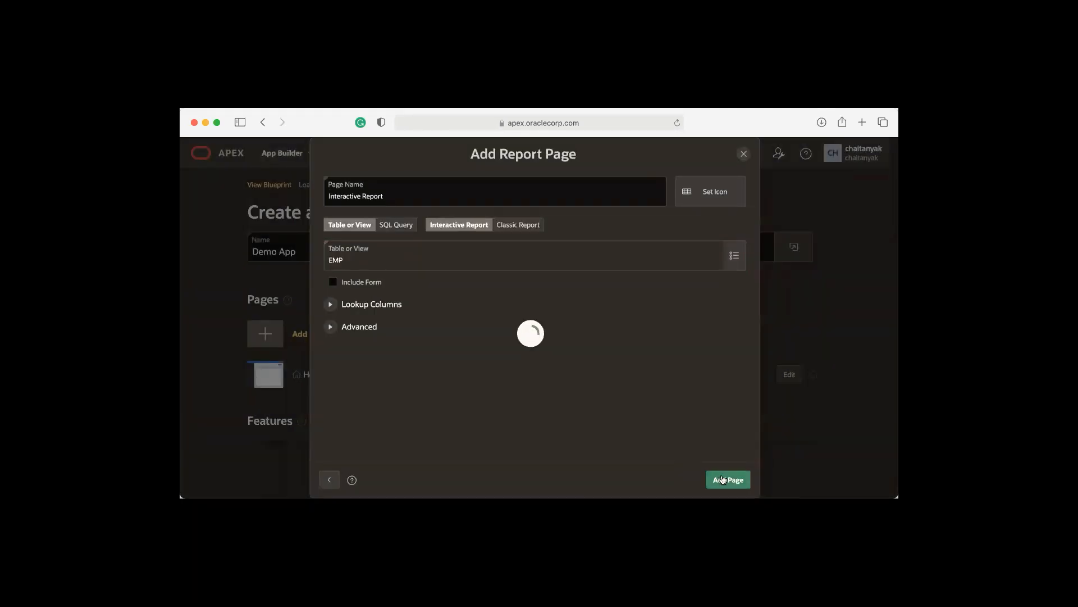
click(727, 479)
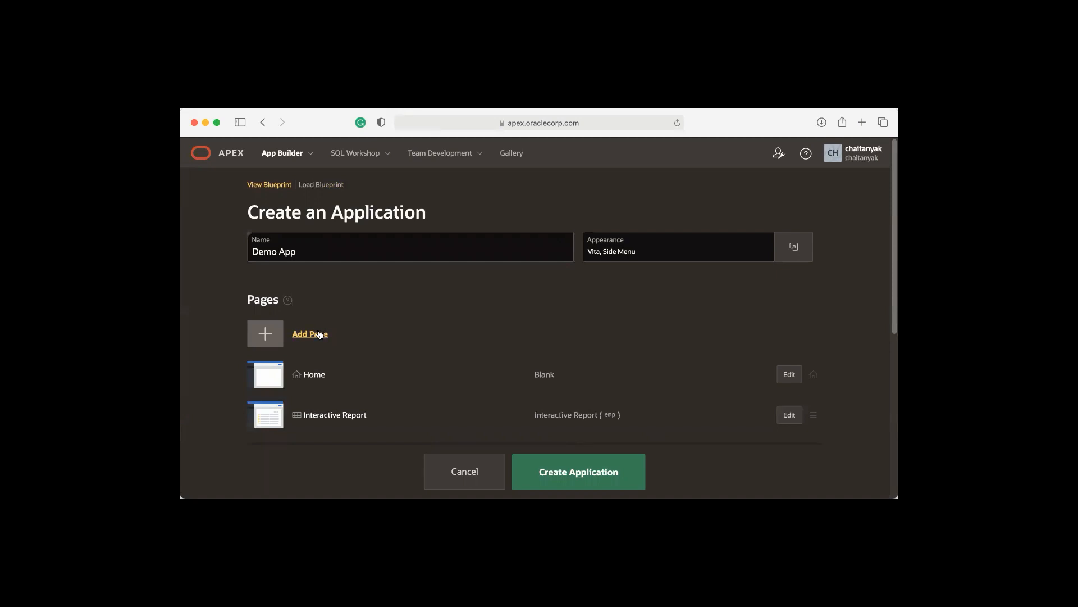
- Add an Interactive Grid page based on the EMP table to Demo App
click(310, 334)
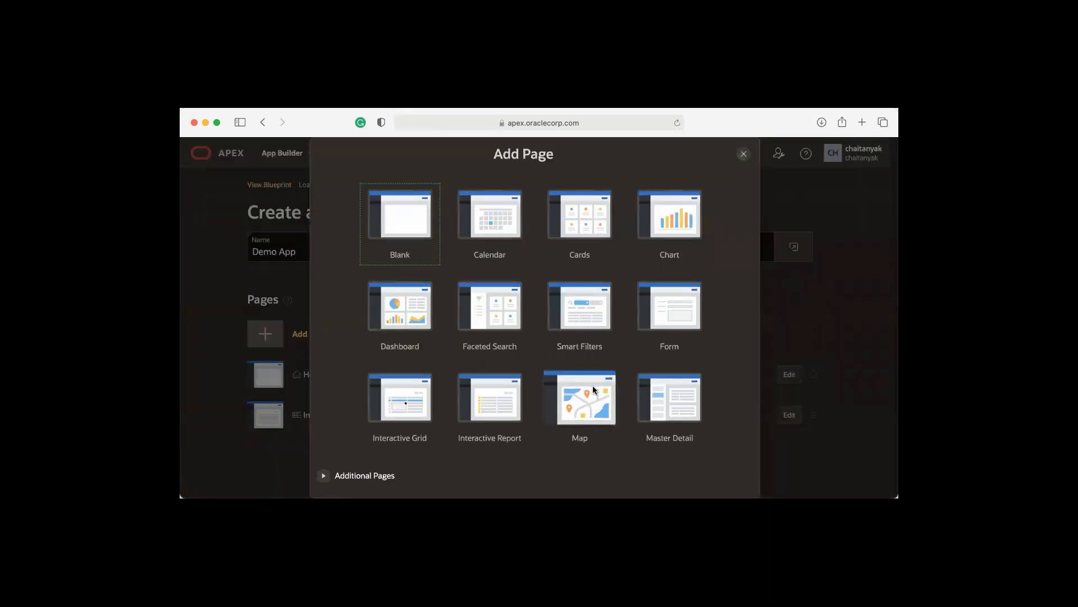
click(400, 398)
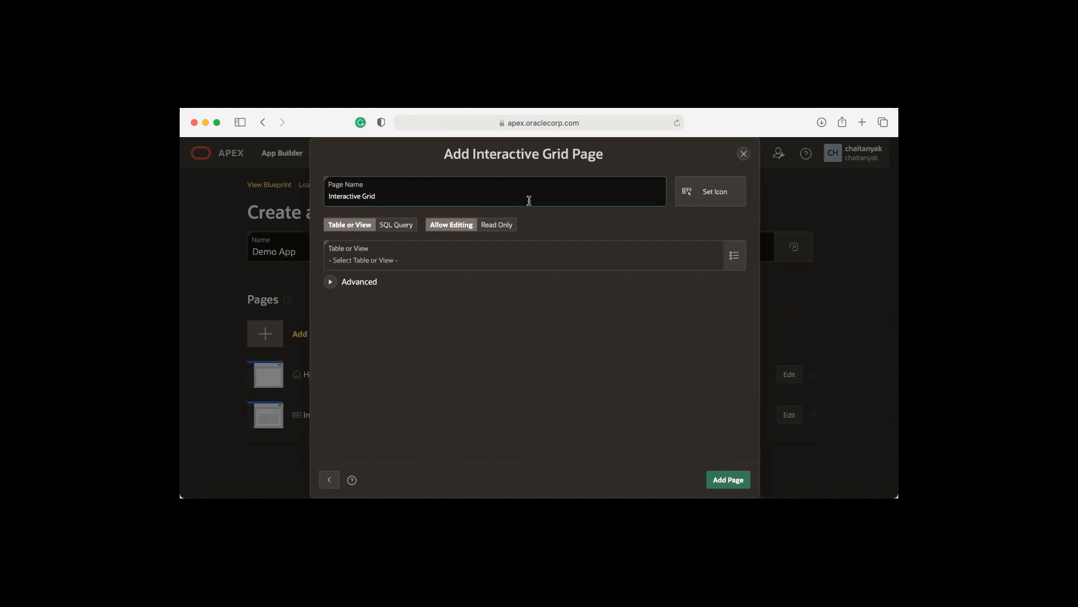
click(734, 255)
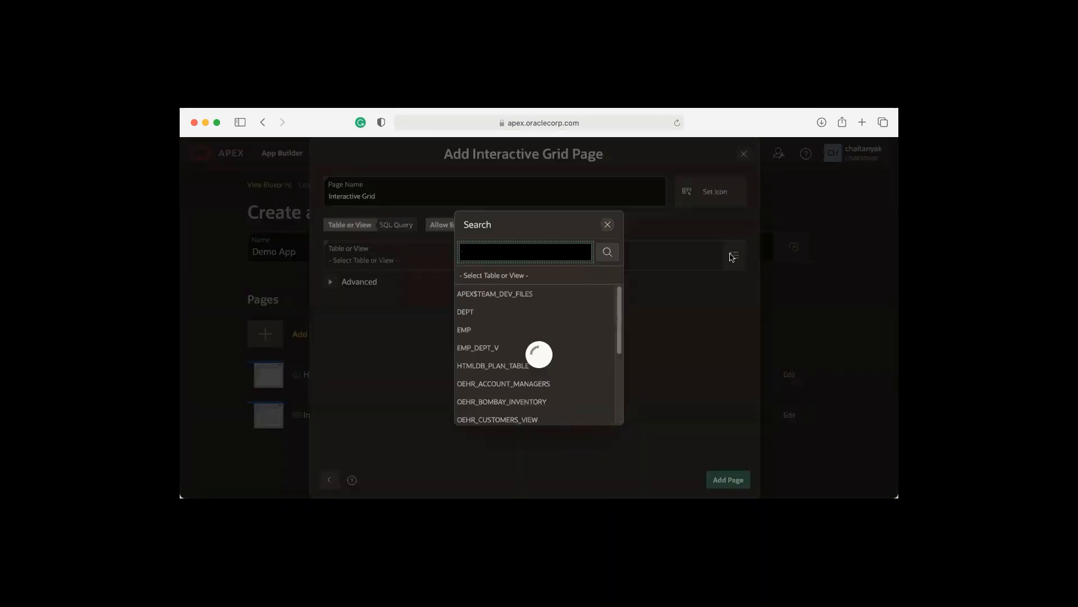
click(464, 329)
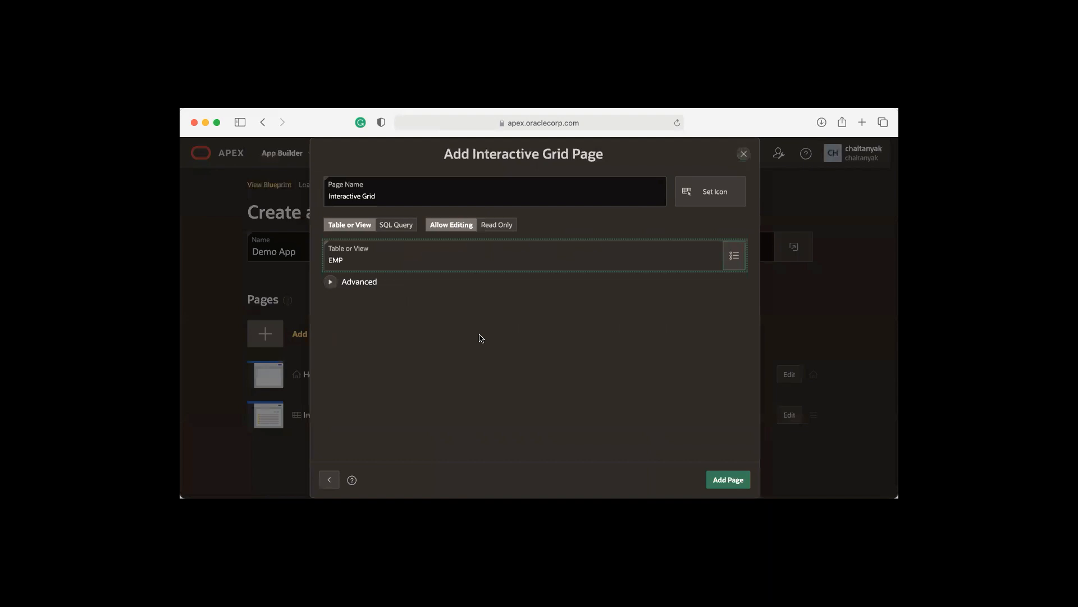
click(728, 479)
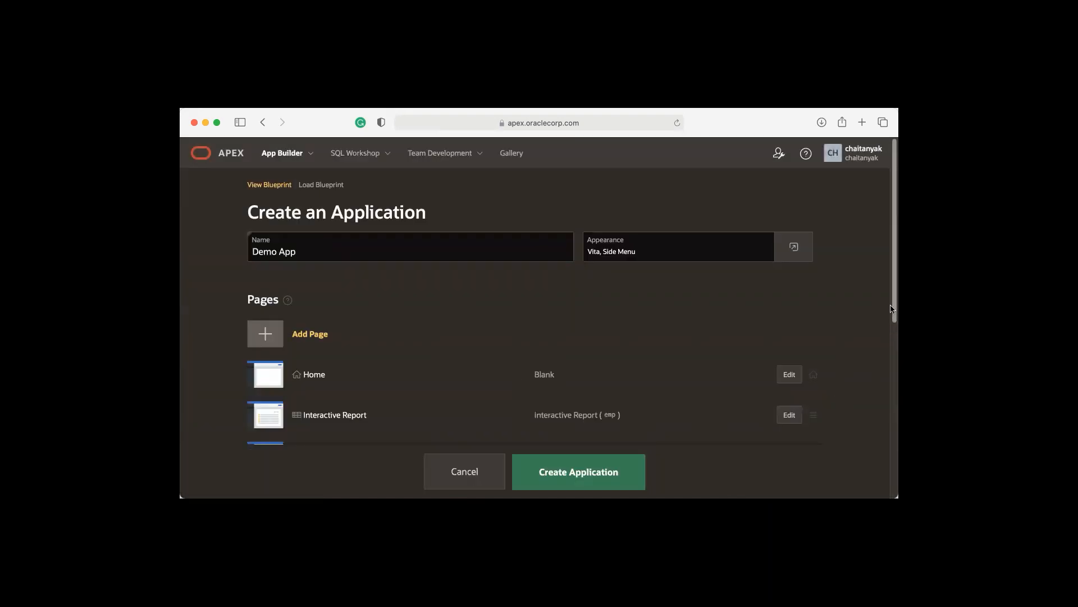
- Create Demo App as application 10765 and run it to reach its sign-in page
scroll(down, 3)
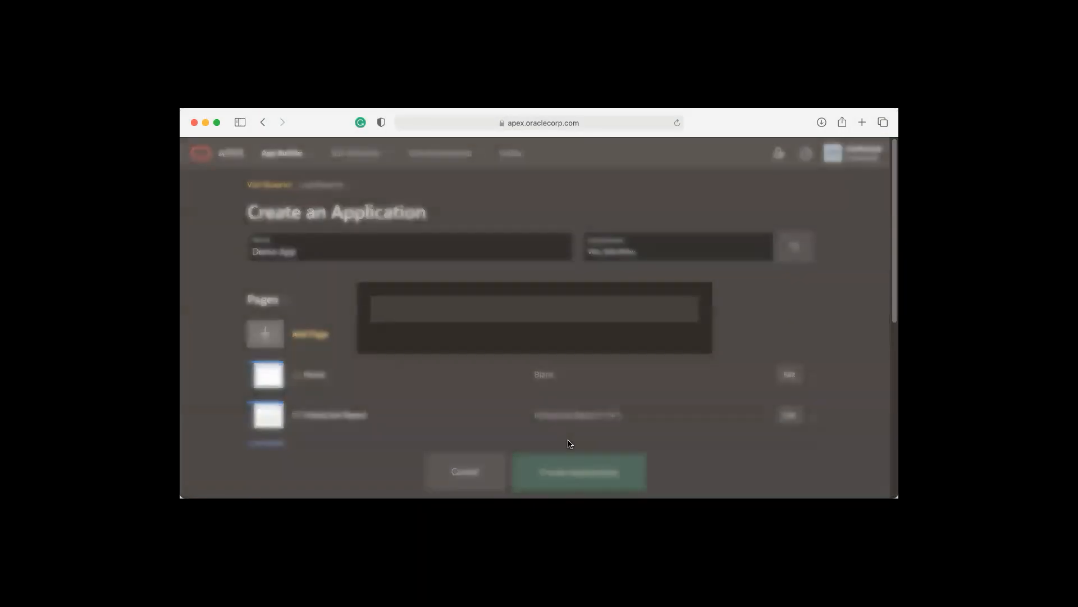
click(577, 472)
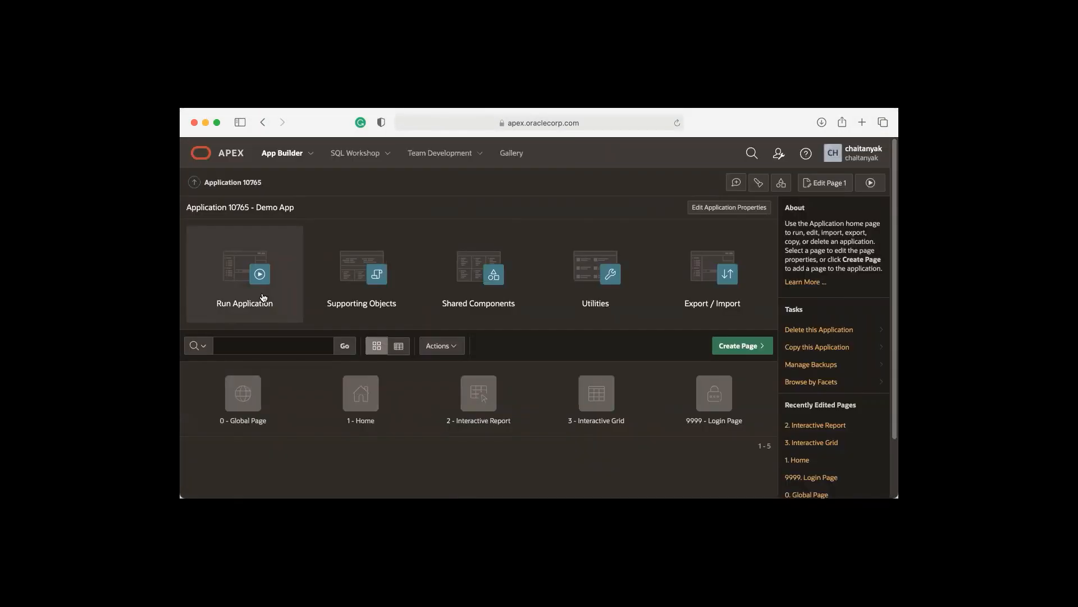
click(243, 273)
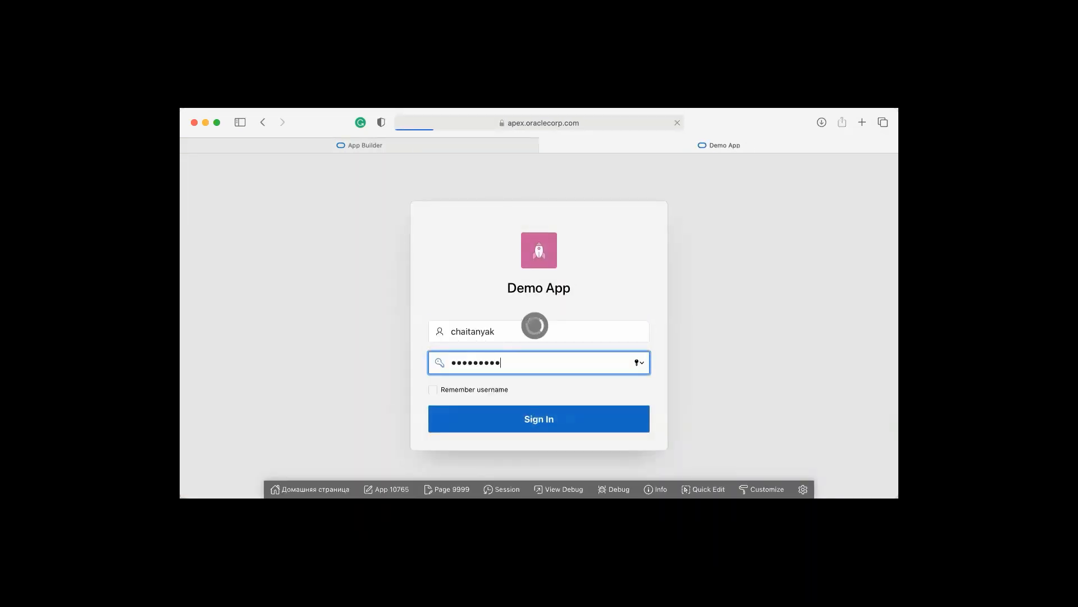
- Sign in and view the Interactive Report, then the Interactive Grid of EMP employees with Russian toolbar
click(538, 418)
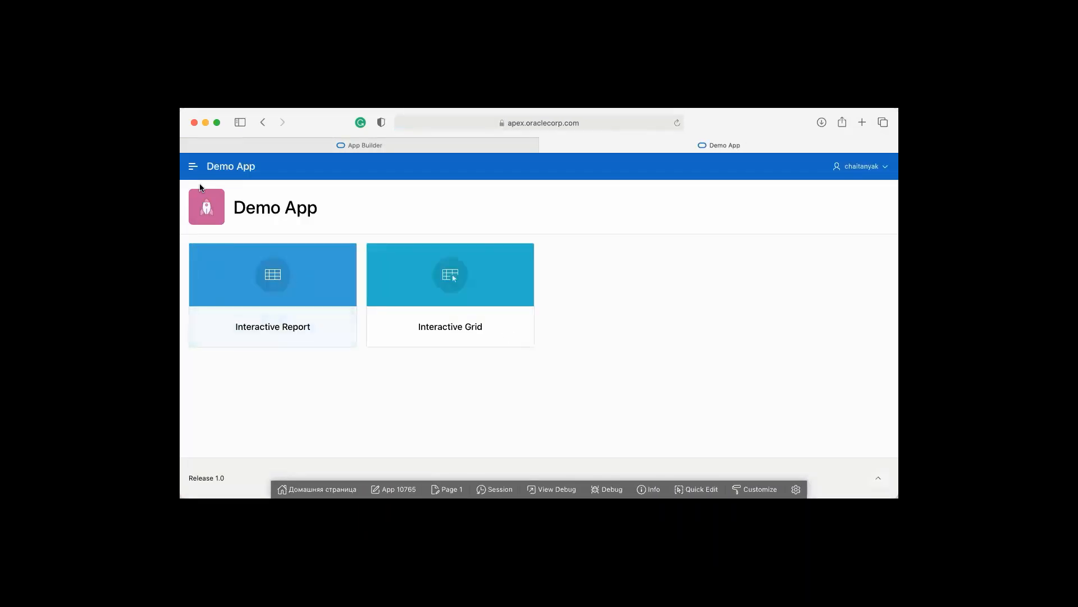
click(192, 166)
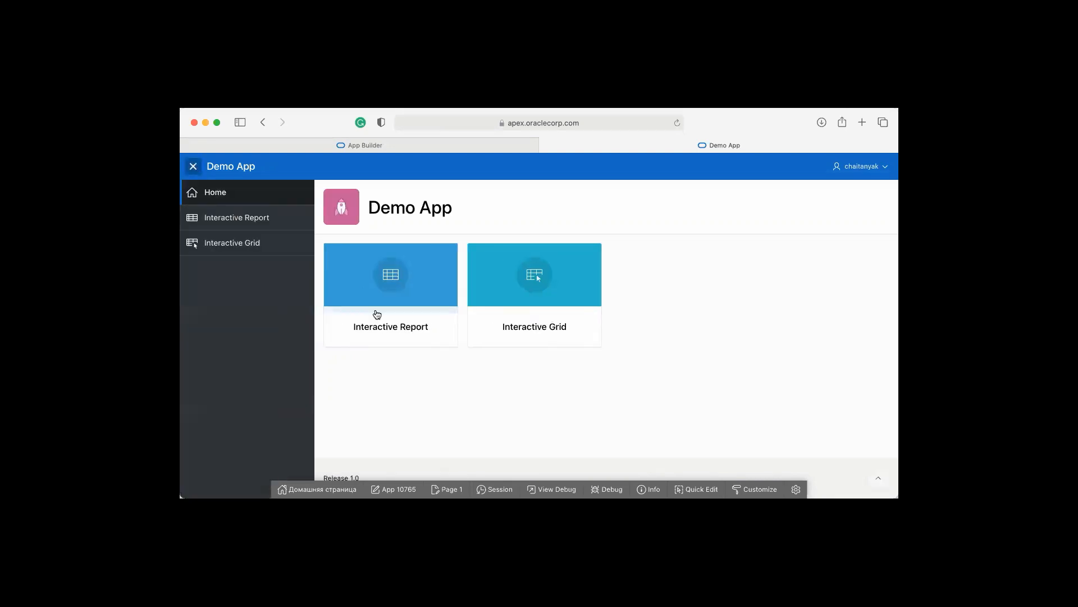
click(389, 274)
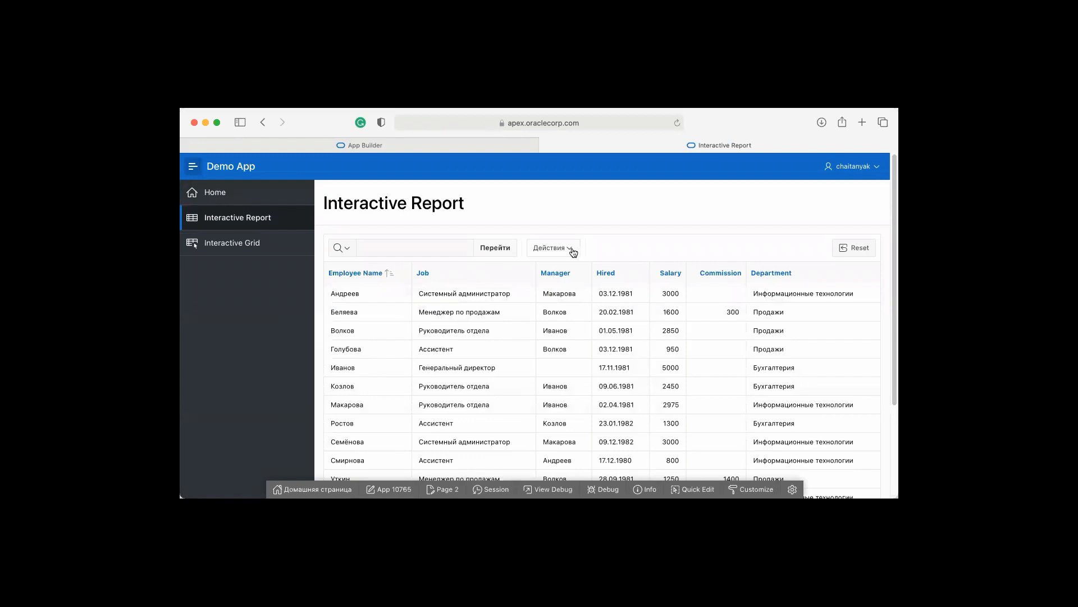
click(553, 247)
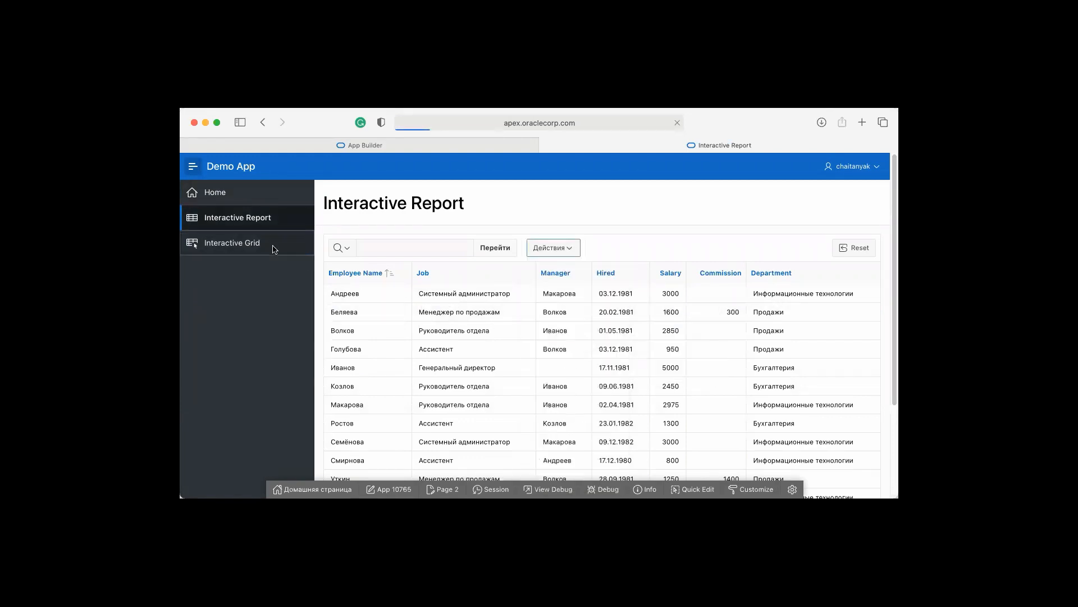
click(231, 243)
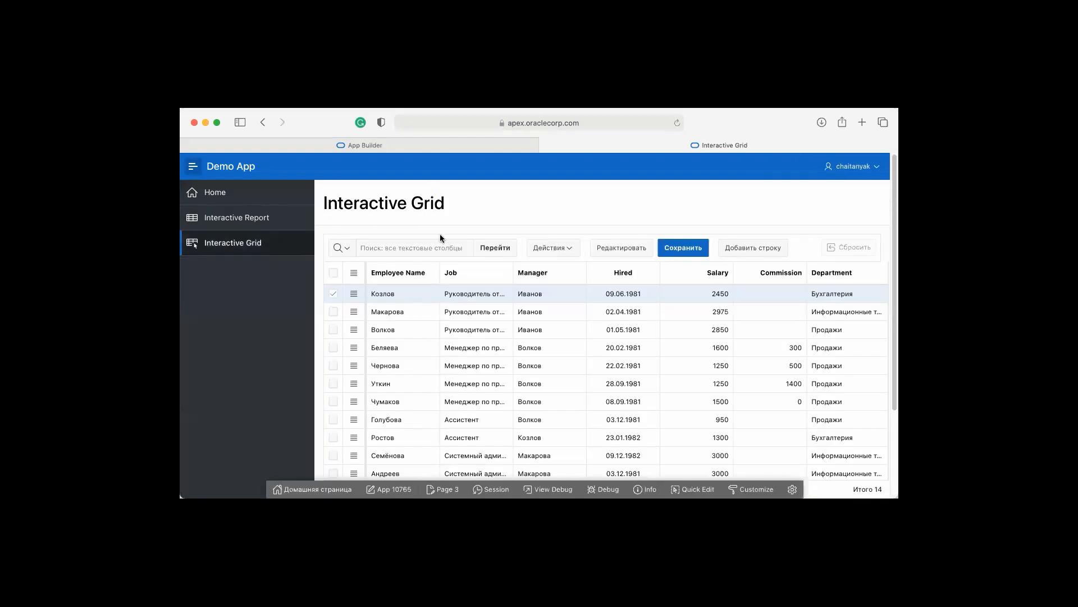
mouse_move(517, 265)
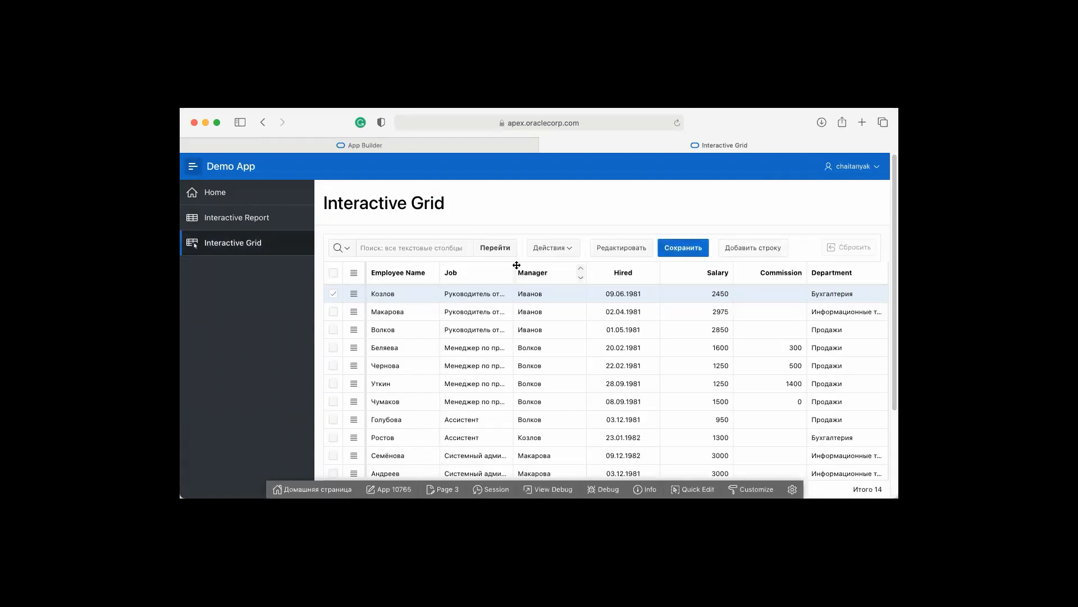